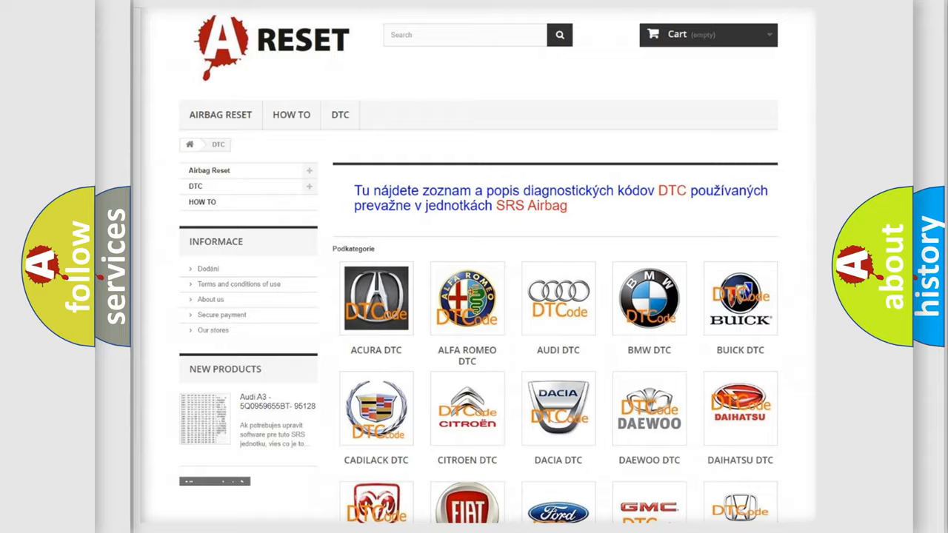
# - Open the Jeep DTC code list and browse through the B-code subcategories
pyautogui.scroll(-3)
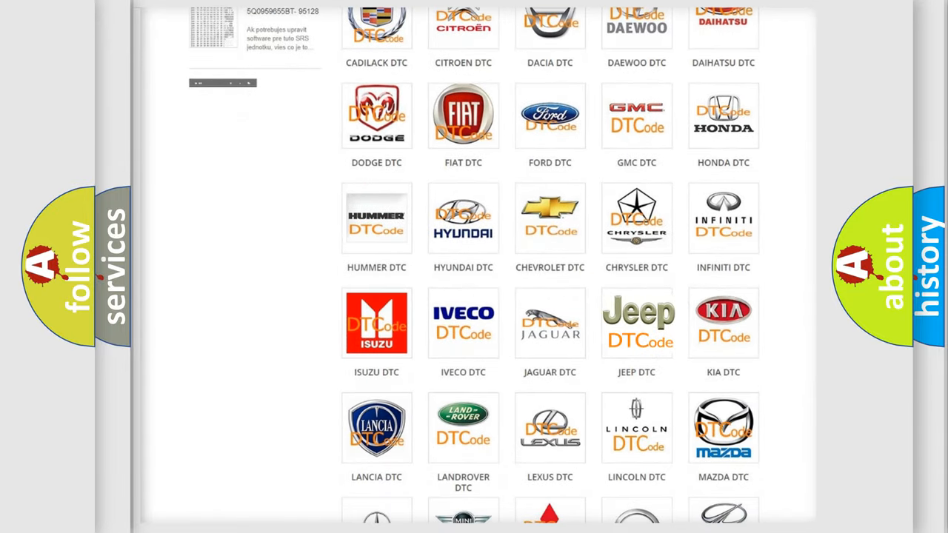
pyautogui.click(637, 323)
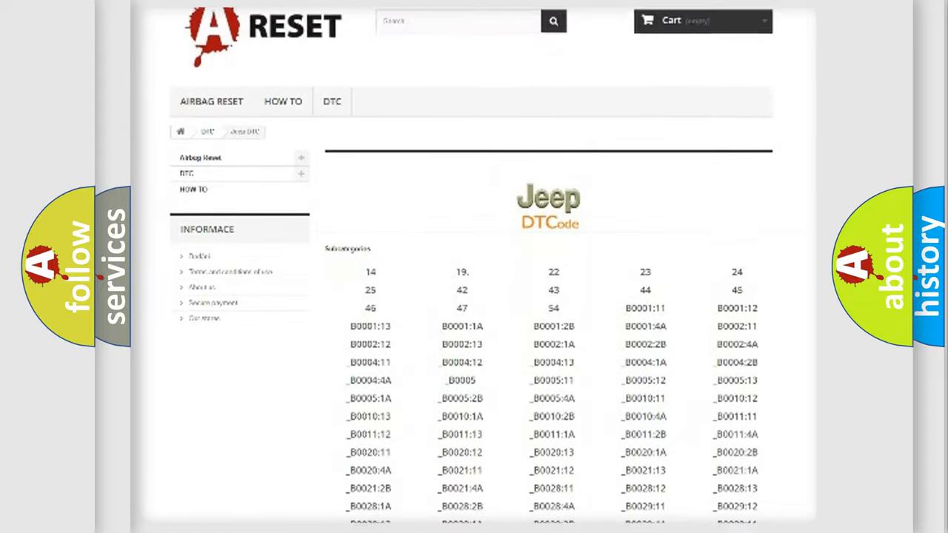
pyautogui.scroll(-3)
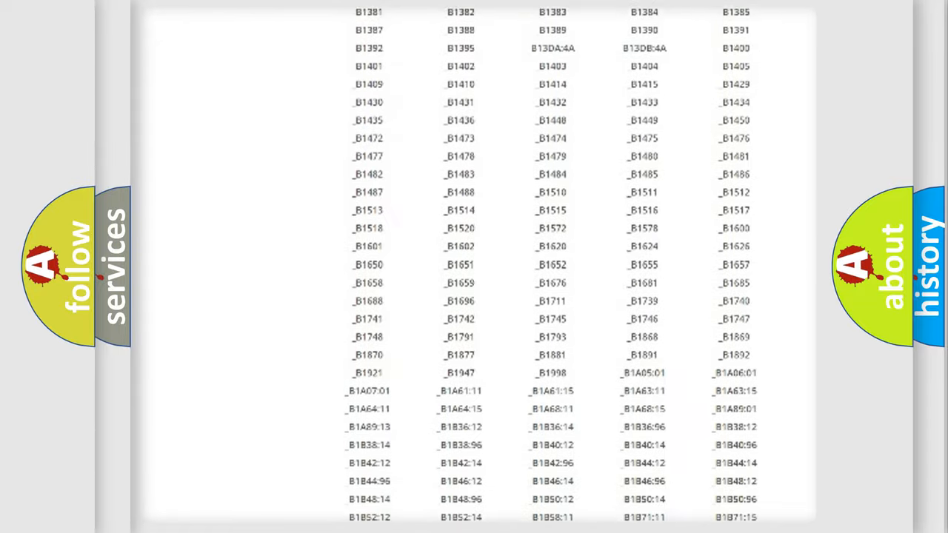
pyautogui.scroll(3)
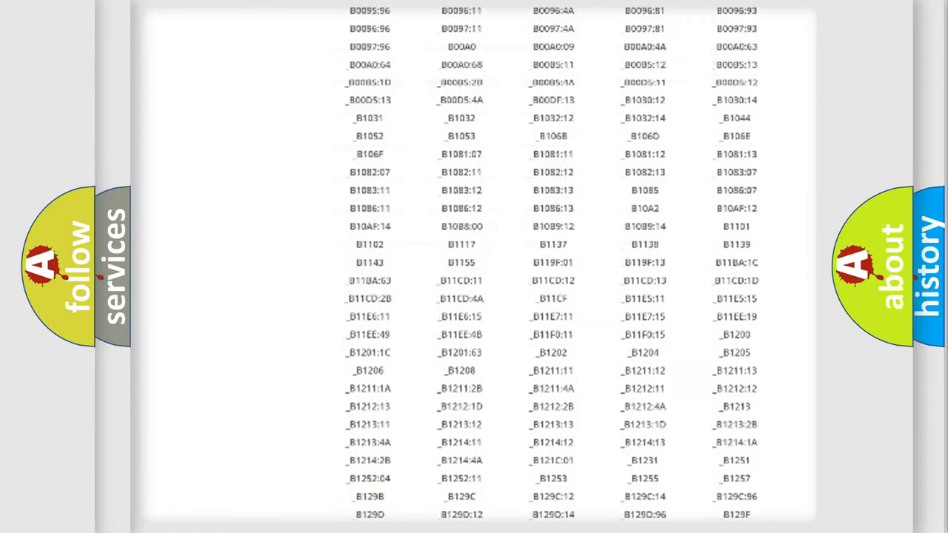
pyautogui.scroll(3)
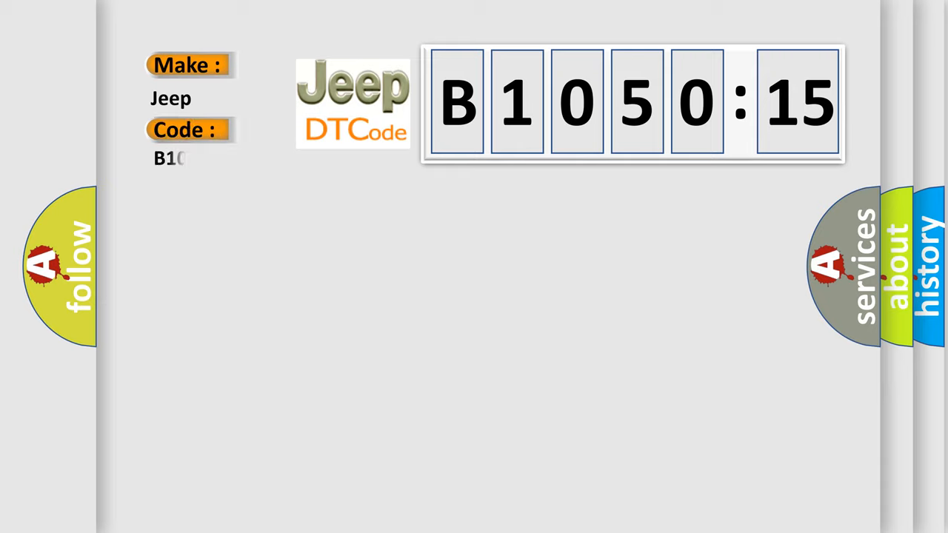
# - Complete the code as B105015 and add its ABS module excessive valve control description
pyautogui.write('05015')
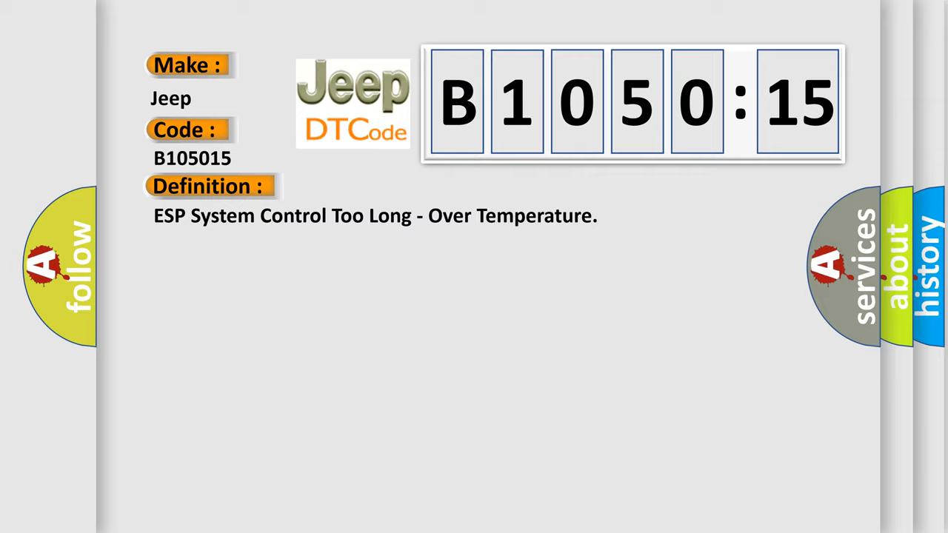
pyautogui.click(386, 186)
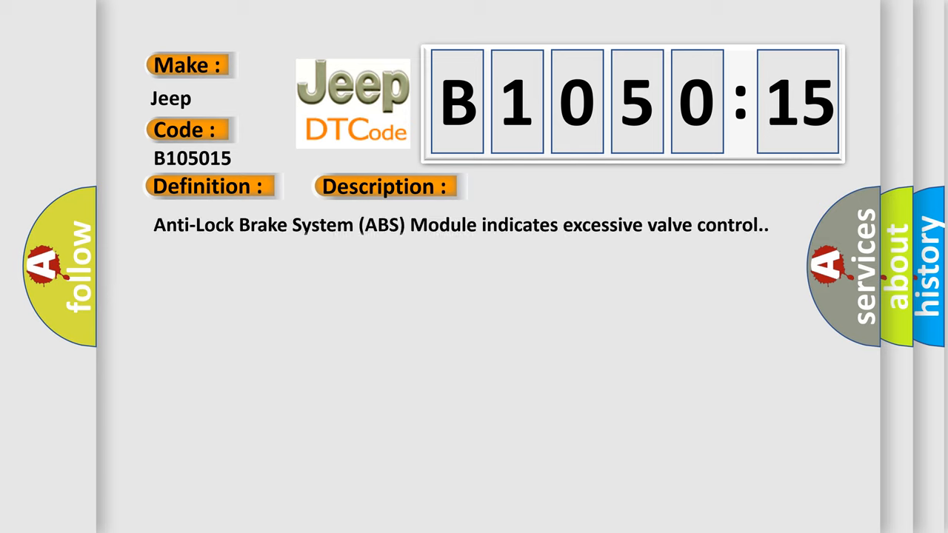